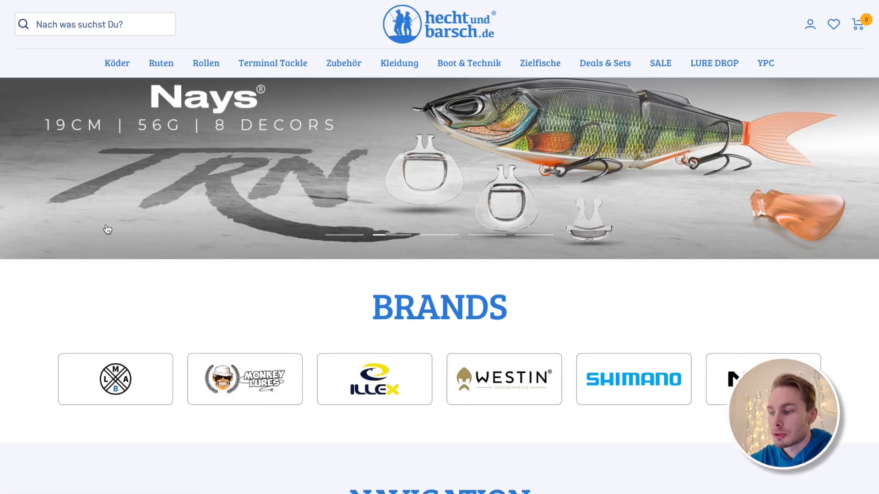
# Scroll the hechtundbarsch.de storefront down to the Topseller lures
pyautogui.scroll(-3)
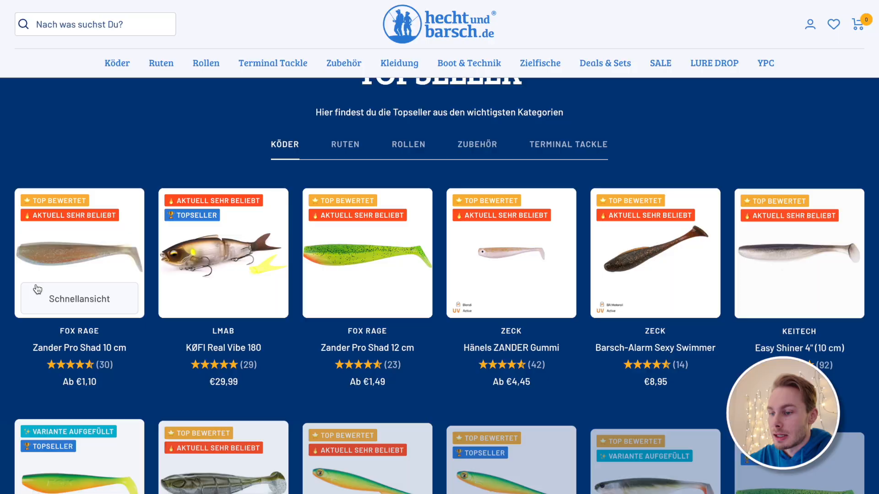
pyautogui.scroll(-3)
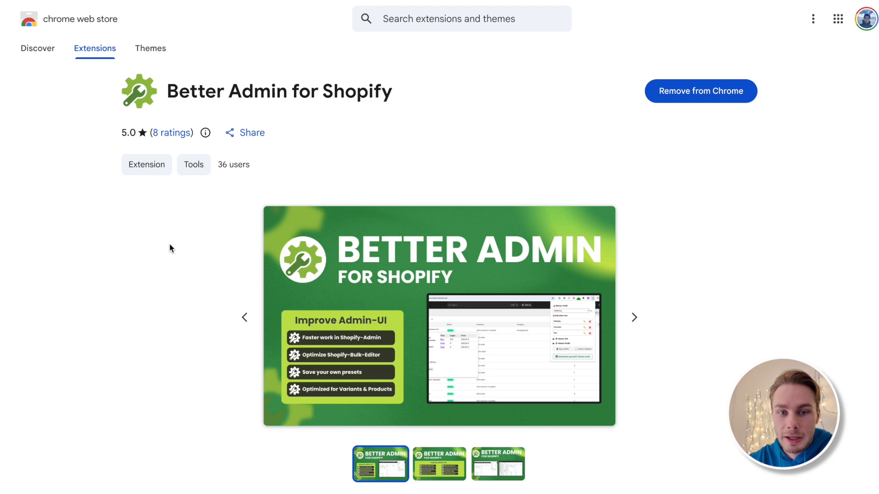
pyautogui.moveTo(477, 56)
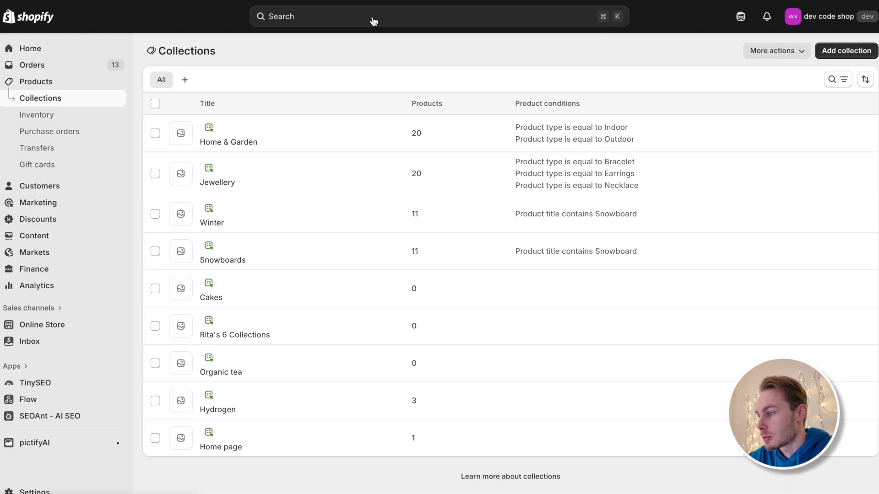
pyautogui.moveTo(392, 61)
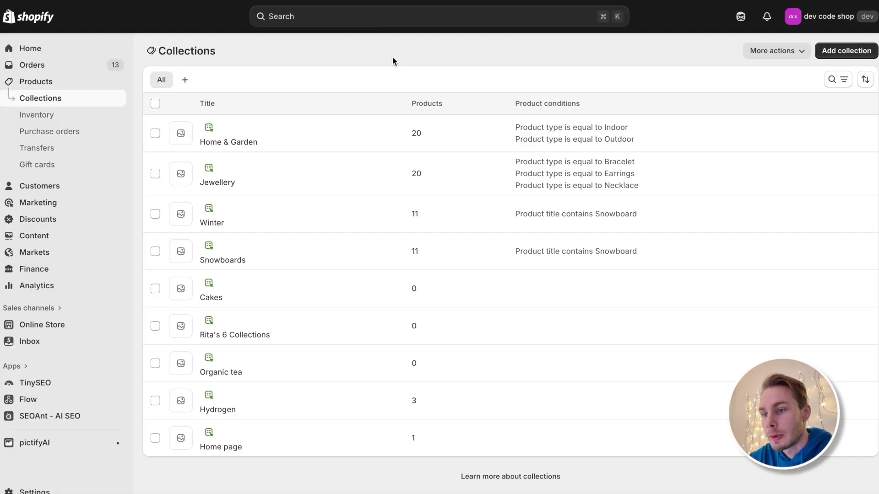
# Open the Products list and collapse the Better Admin panel to the right edge
pyautogui.click(36, 82)
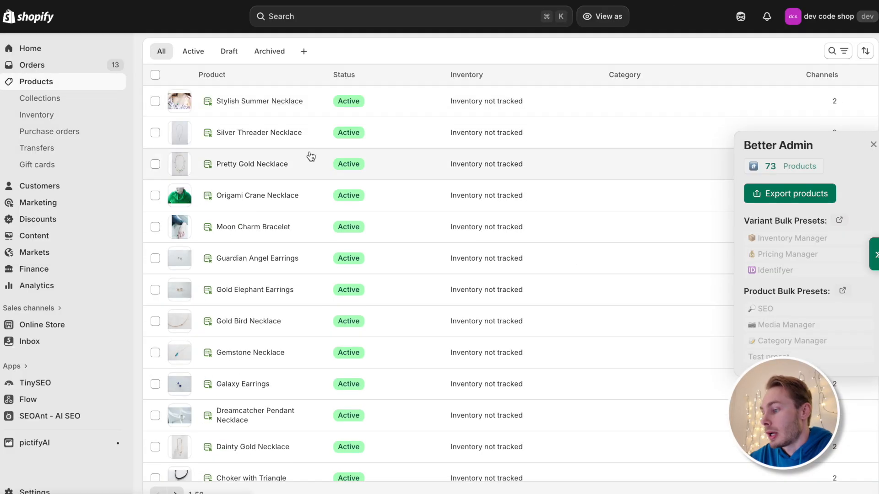
pyautogui.scroll(3)
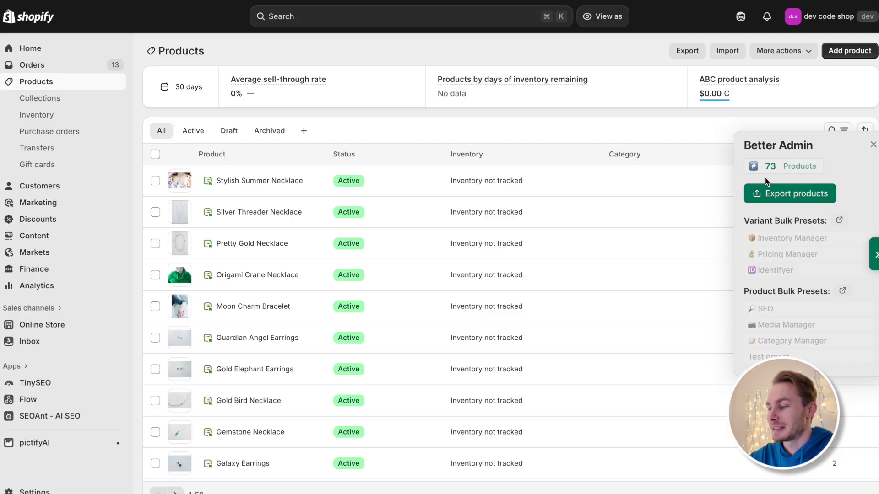
pyautogui.moveTo(813, 176)
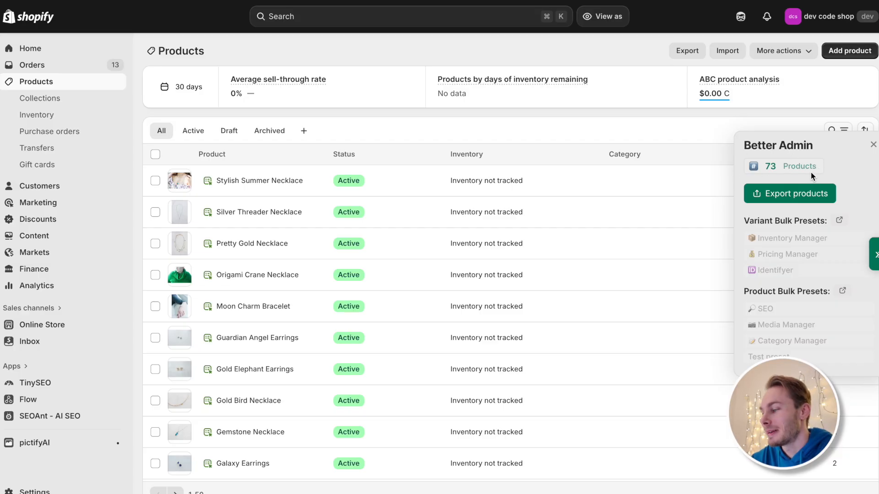
pyautogui.click(872, 145)
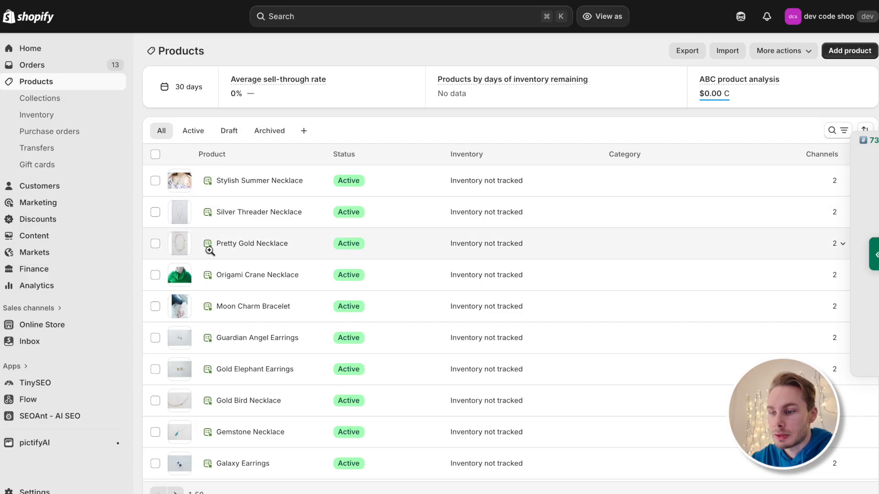
pyautogui.moveTo(208, 181)
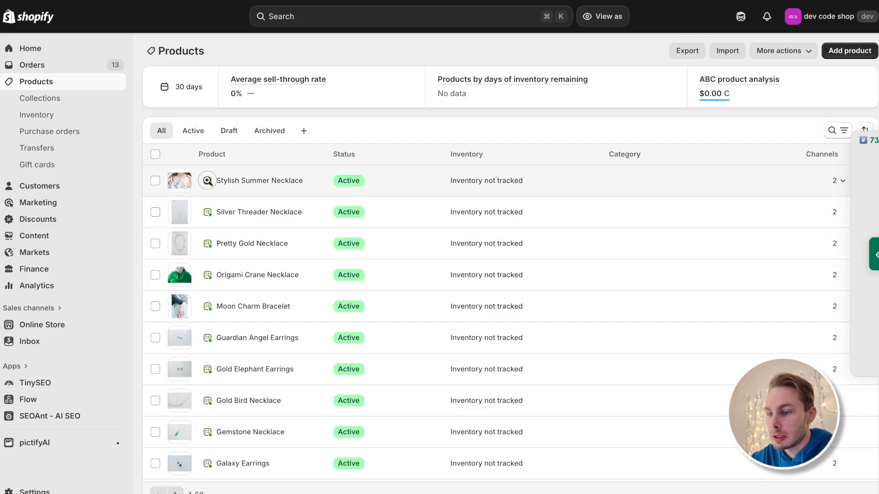
# Open the Stylish Summer Necklace quick view and show all orders with this product
pyautogui.click(206, 179)
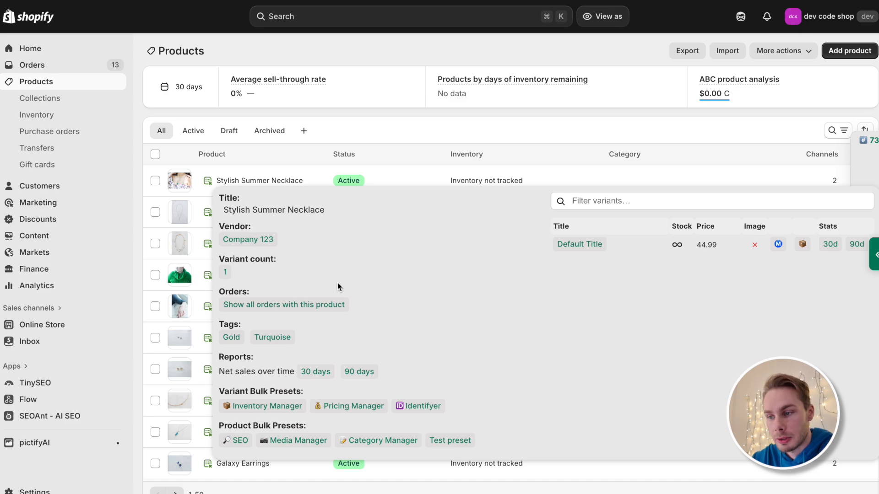
pyautogui.moveTo(227, 275)
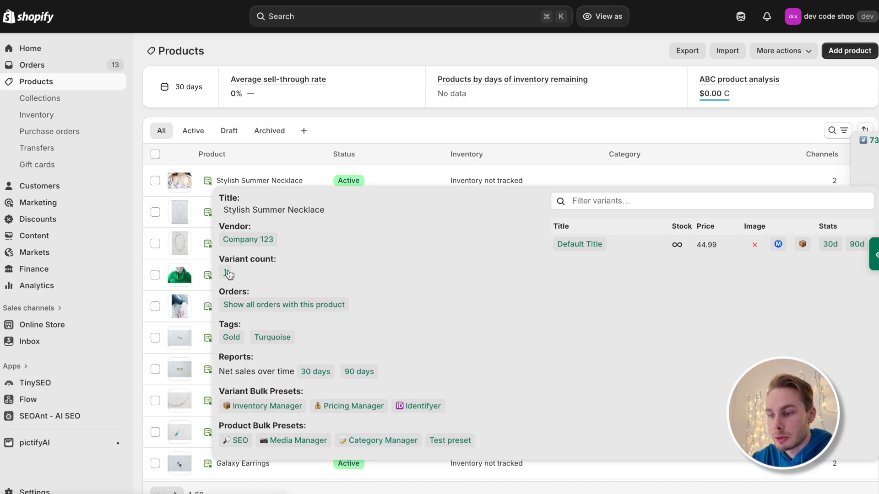
pyautogui.moveTo(252, 309)
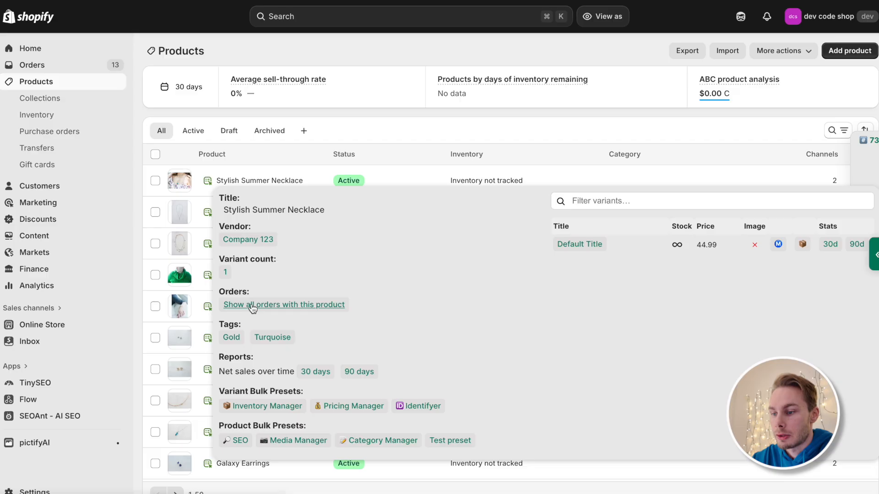
pyautogui.moveTo(353, 317)
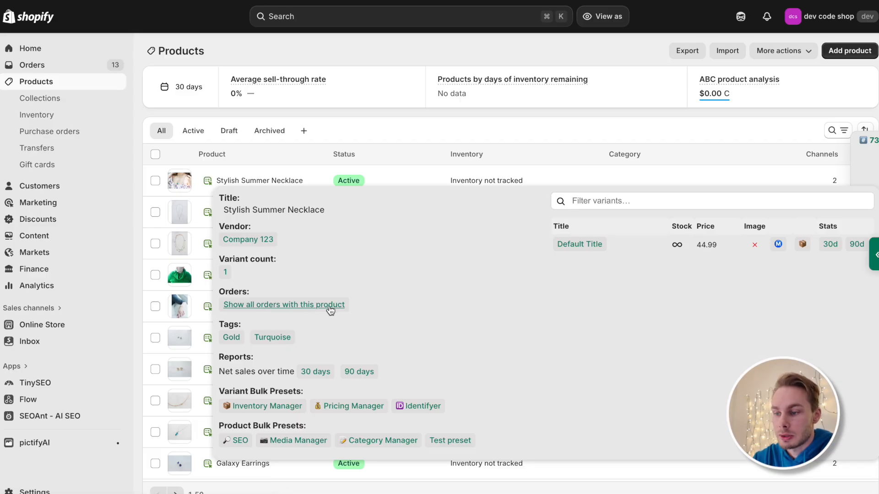
pyautogui.click(284, 304)
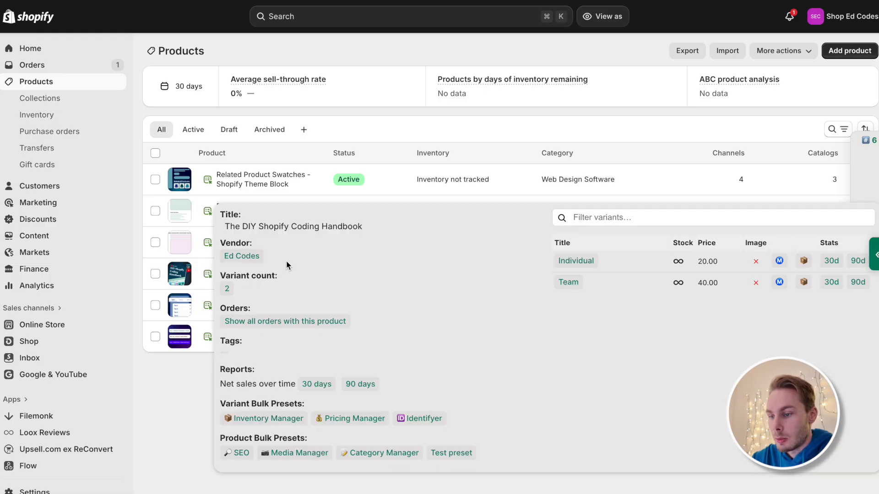
pyautogui.click(285, 322)
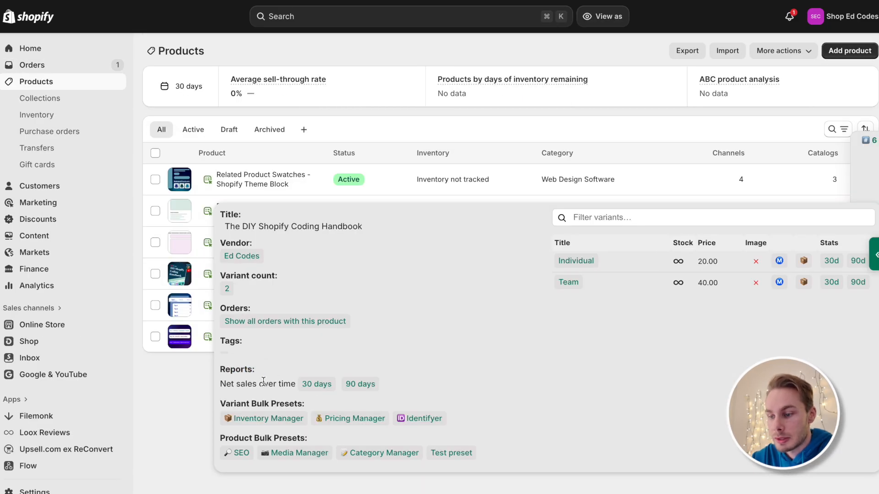
# Open this product's 30-day Net sales over time report from the quick view
pyautogui.click(317, 384)
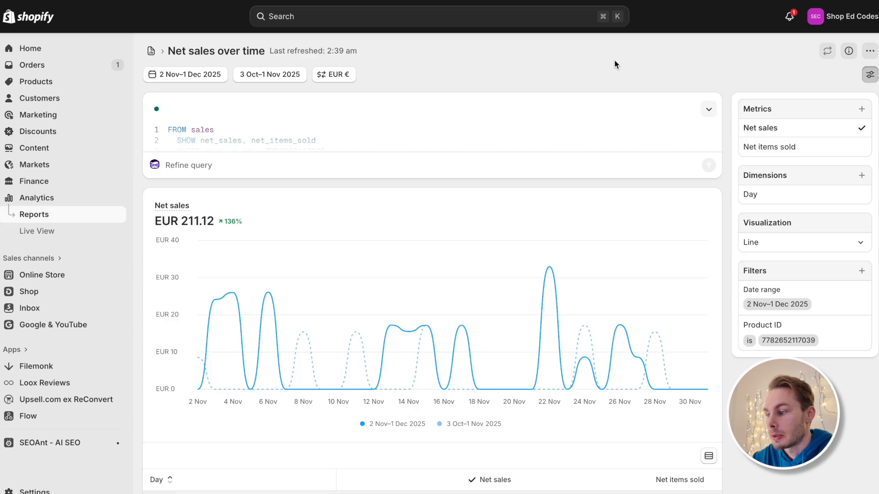
pyautogui.moveTo(469, 88)
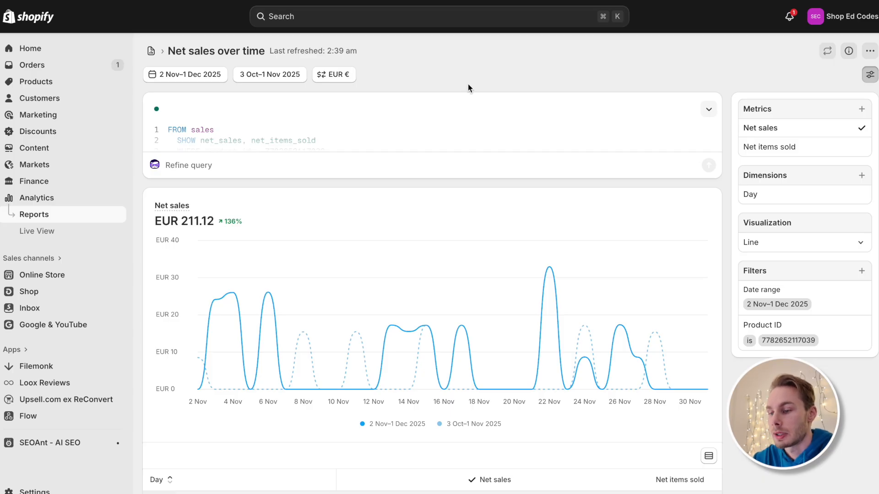
pyautogui.moveTo(504, 284)
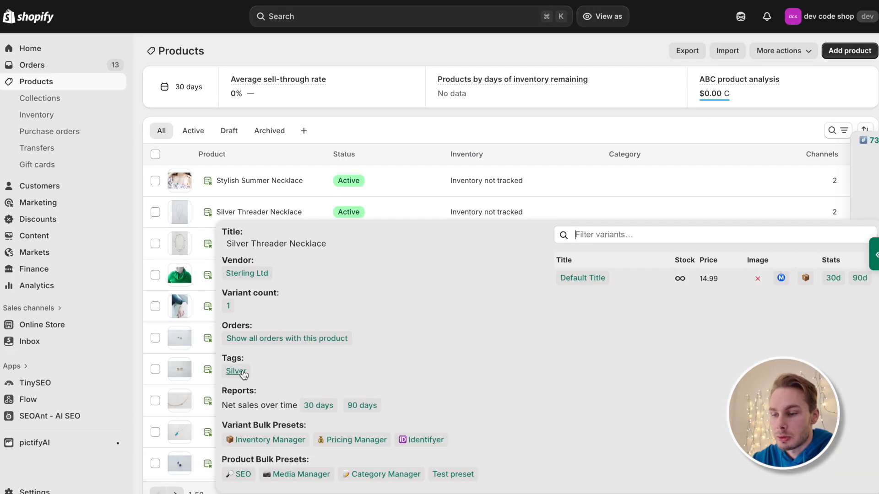
pyautogui.moveTo(313, 367)
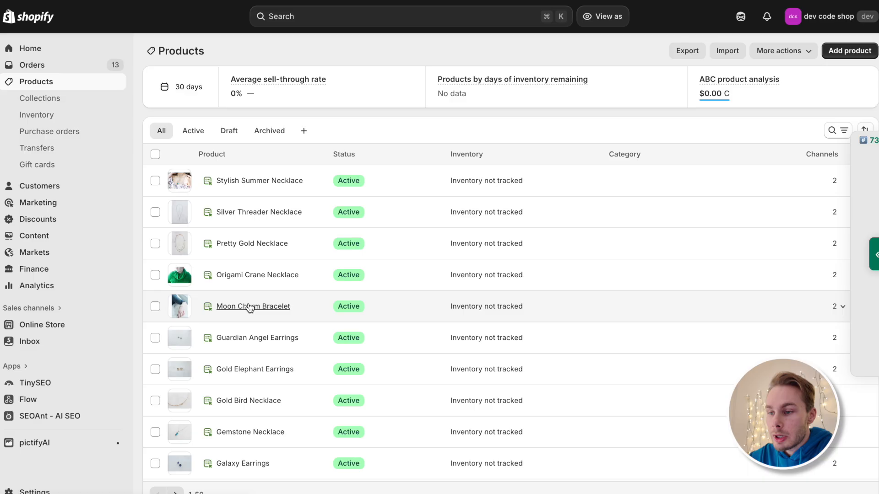
# Select all products in the store and open the Better Admin side panel
pyautogui.click(155, 154)
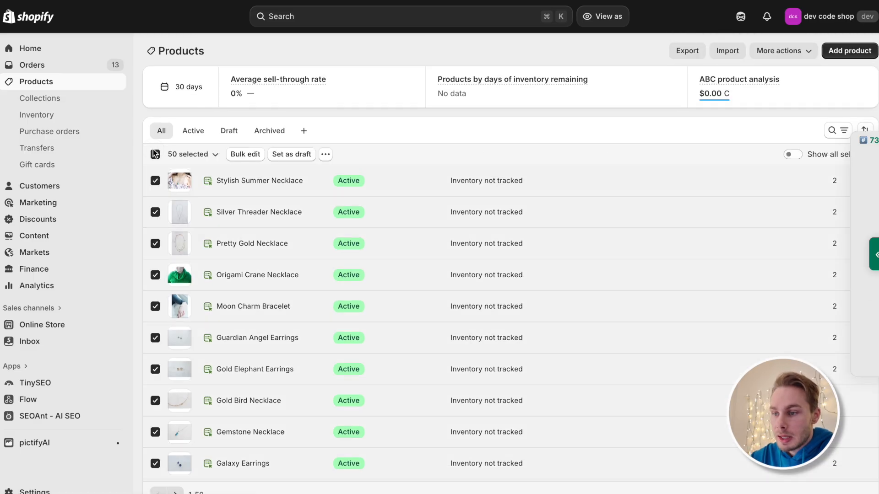
pyautogui.click(190, 154)
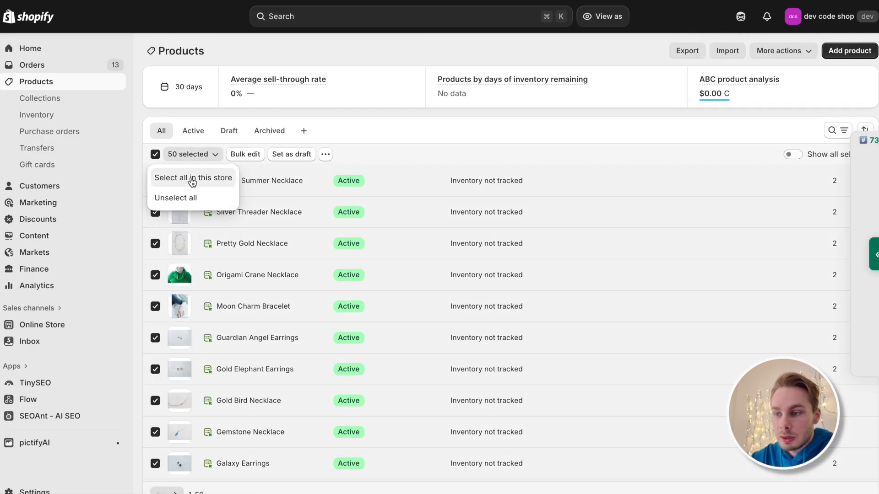
pyautogui.click(193, 178)
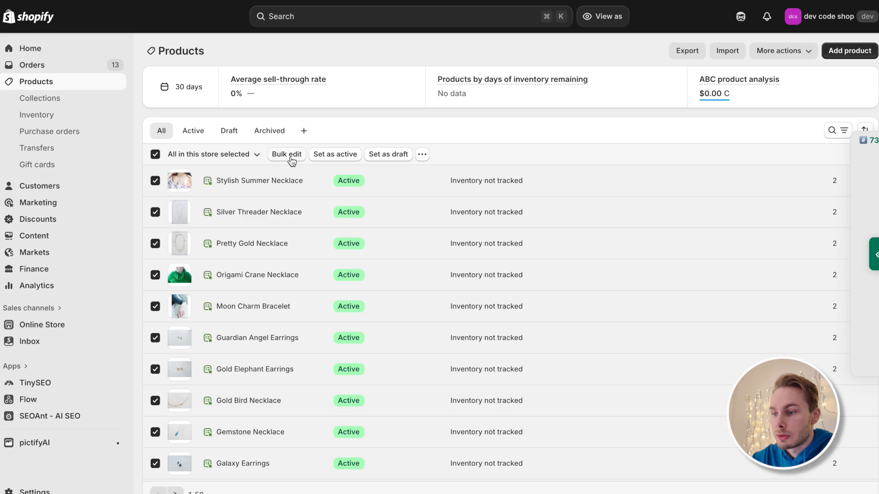
pyautogui.moveTo(292, 157)
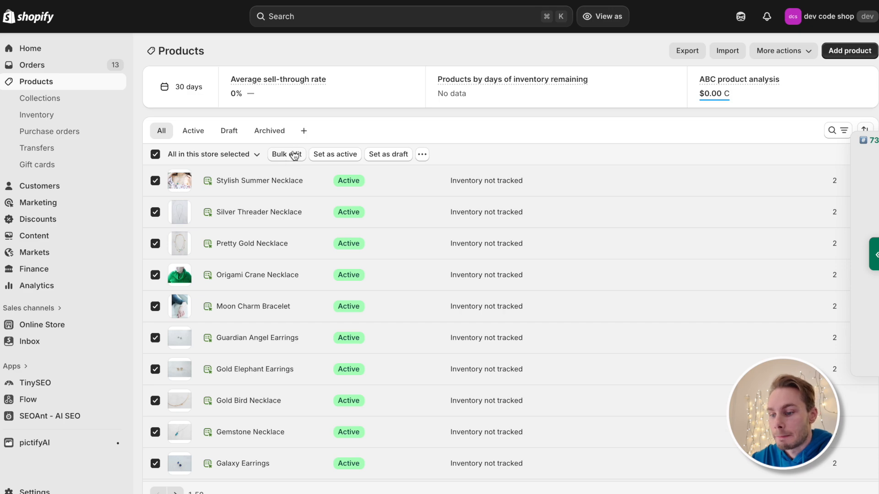
pyautogui.click(872, 253)
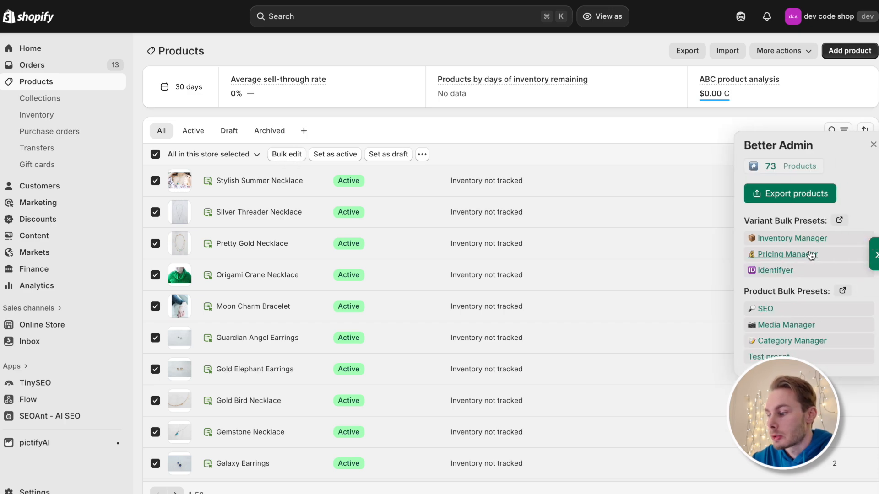
pyautogui.moveTo(755, 294)
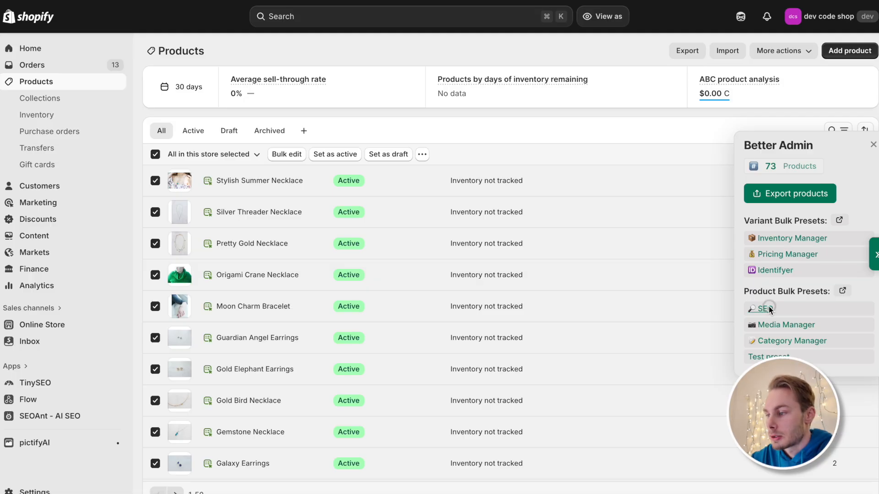
pyautogui.click(763, 309)
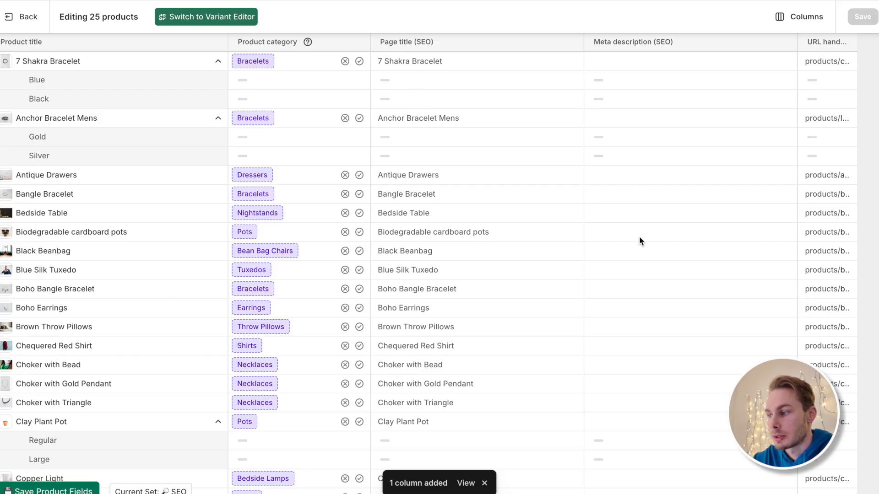
pyautogui.moveTo(792, 194)
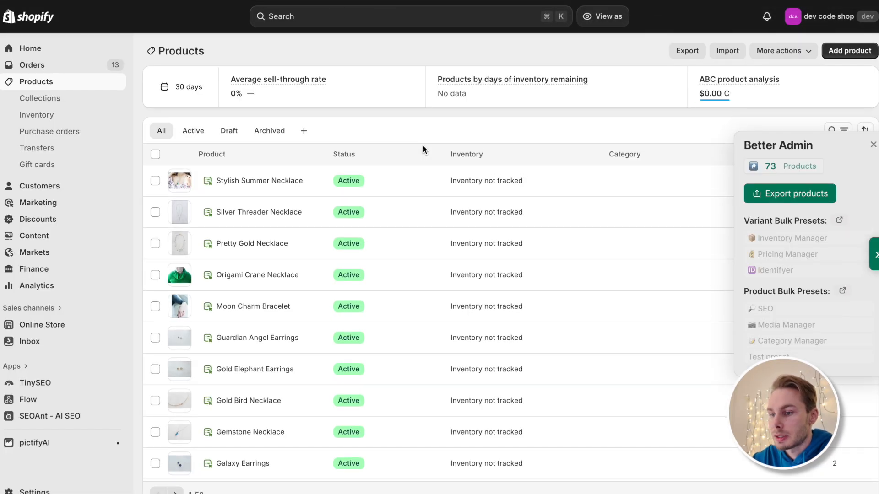
# Select all listed products, open the Media Manager preset, and pick the Boho Earrings media cell
pyautogui.click(156, 154)
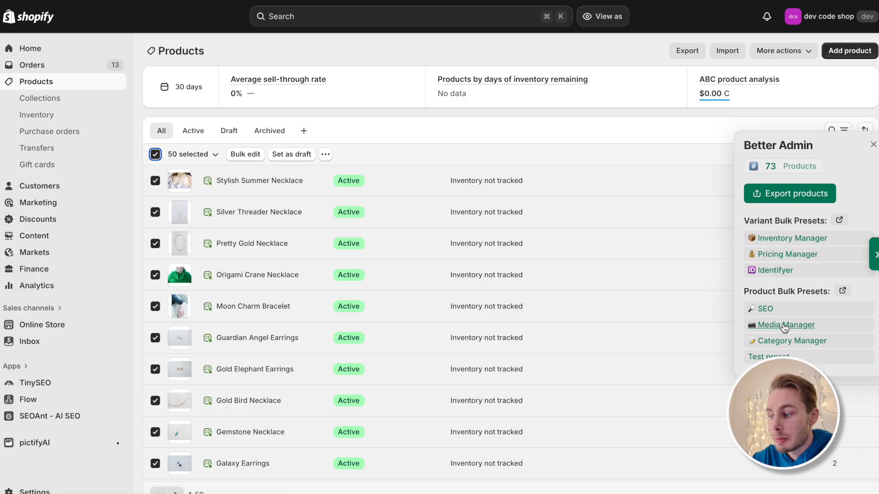
pyautogui.click(787, 325)
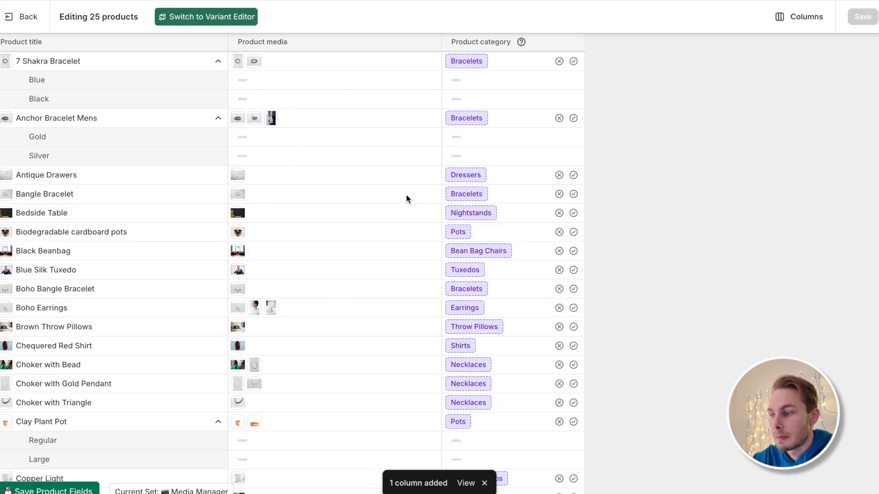
pyautogui.moveTo(510, 425)
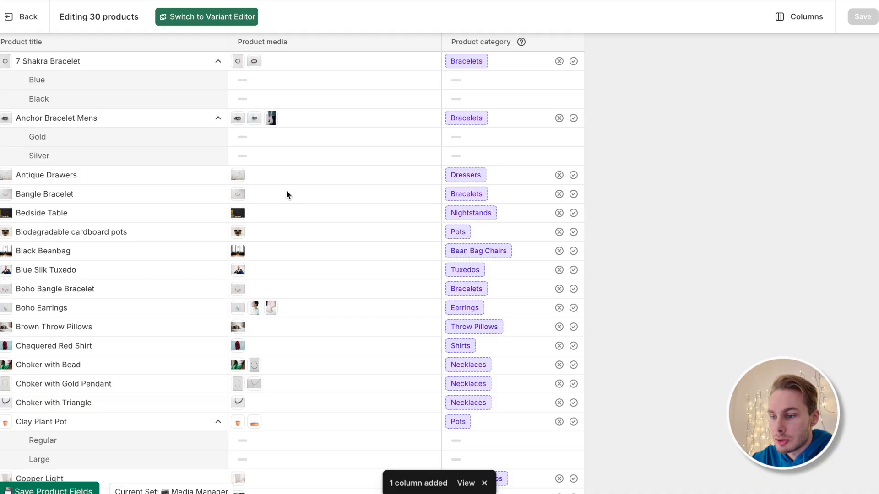
pyautogui.click(238, 269)
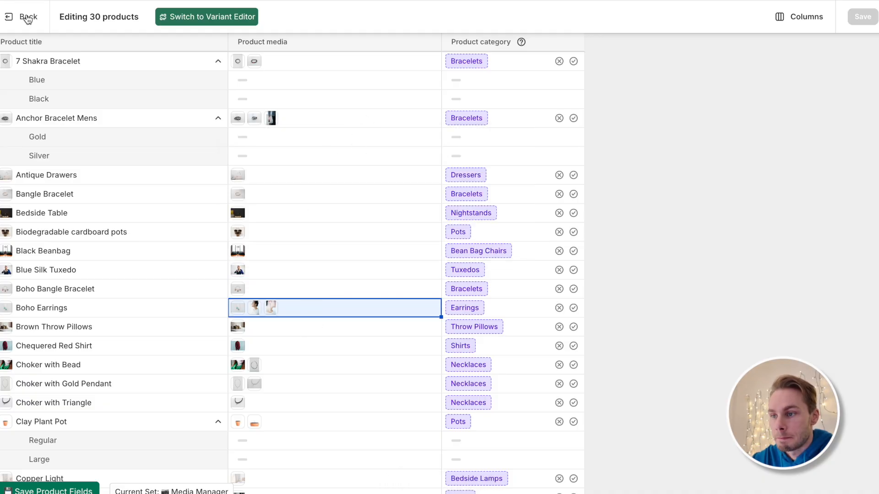
# Return to the product list and expand, then close, the Add product preset settings
pyautogui.click(23, 16)
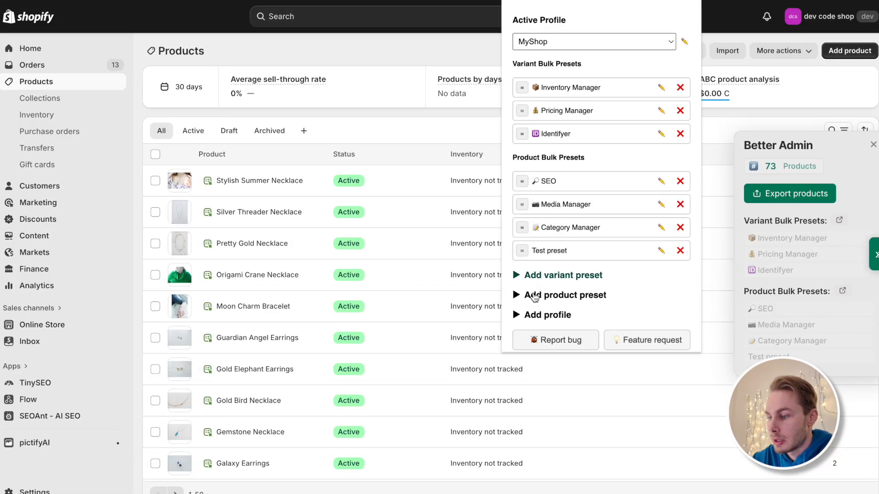
pyautogui.click(566, 296)
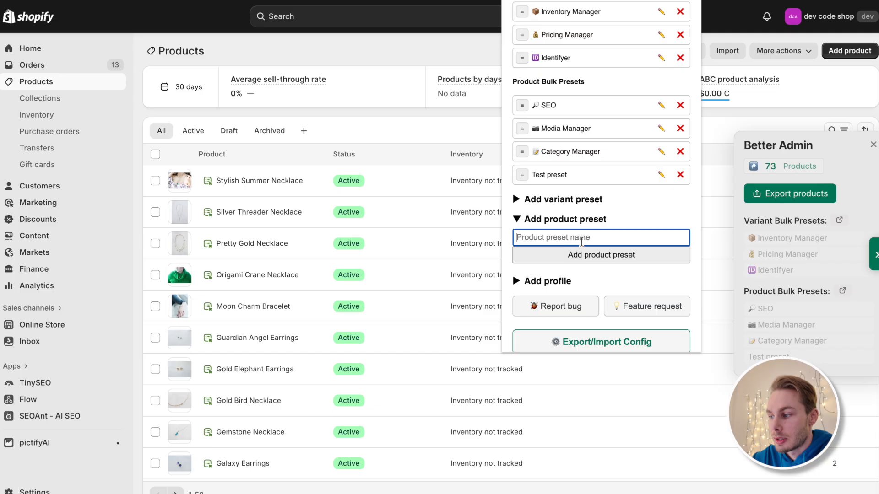
pyautogui.click(384, 171)
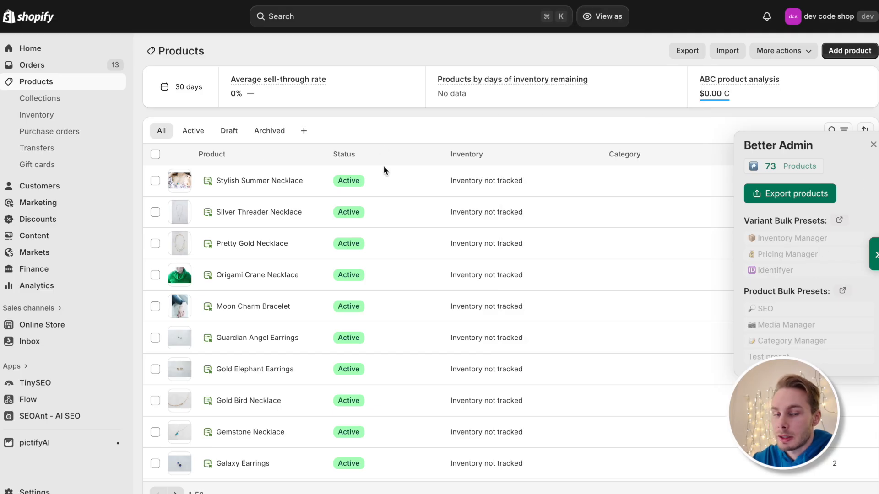
# Open a product preset, add the Online Store column, and save the product fields
pyautogui.click(792, 341)
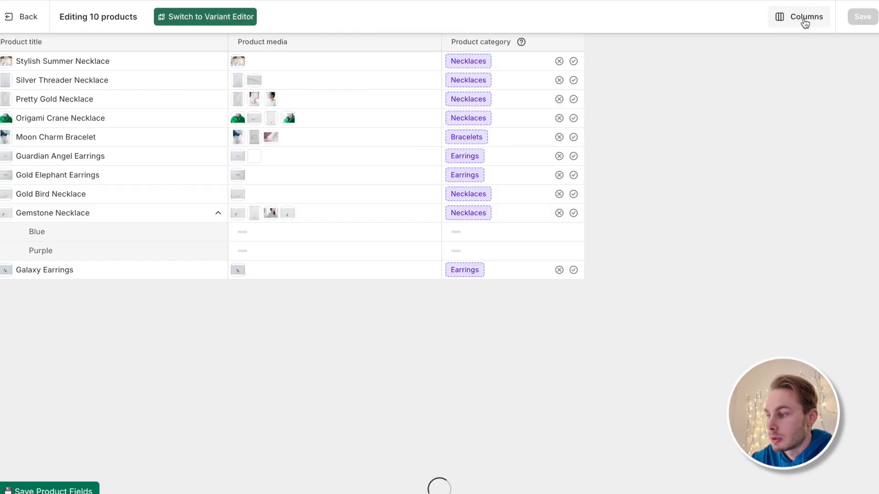
pyautogui.click(806, 17)
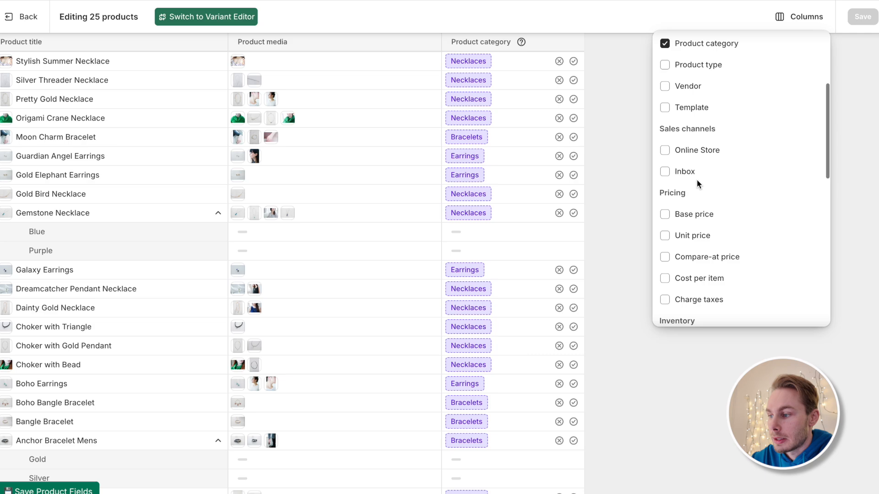
pyautogui.click(665, 149)
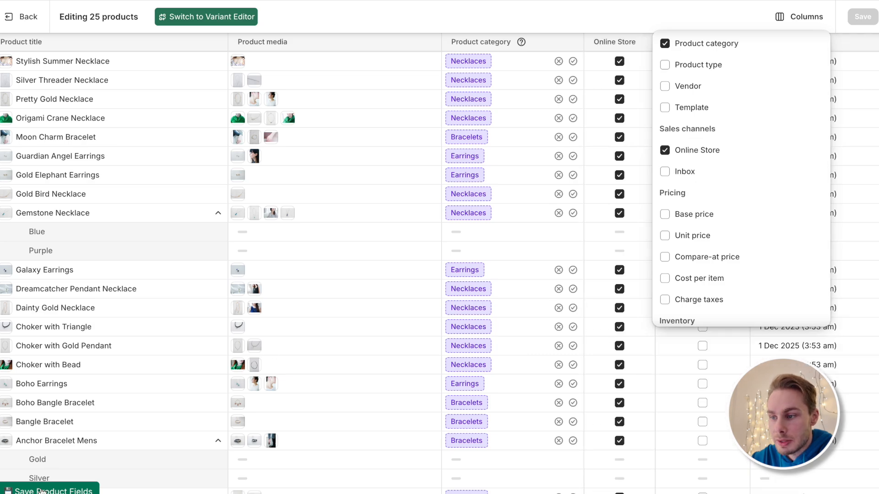
pyautogui.click(50, 490)
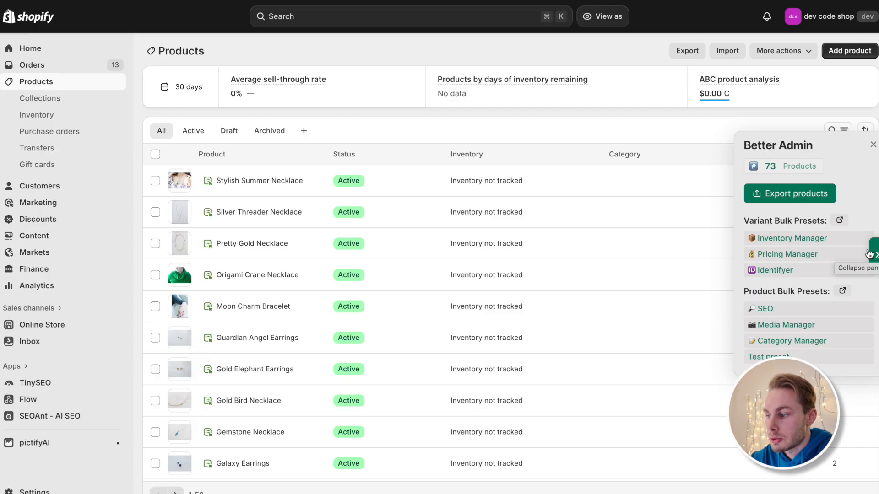
# Set the export options to all filtered products, then dismiss the export dialog
pyautogui.click(789, 193)
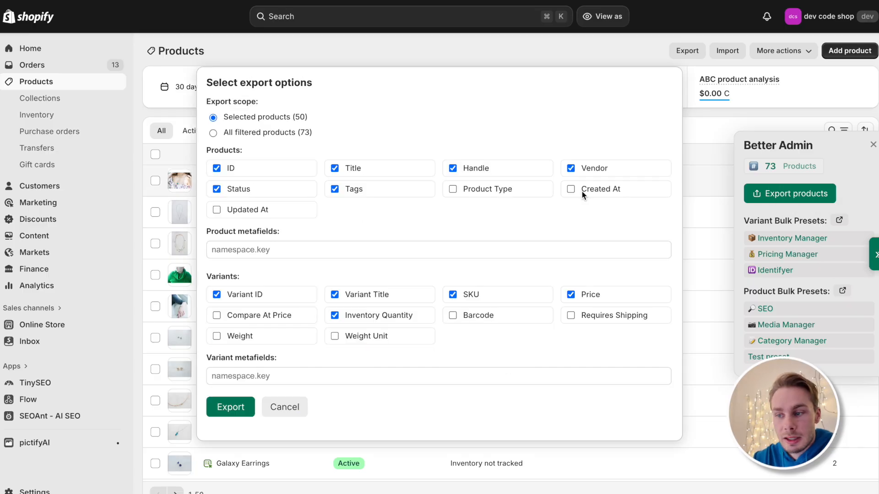
pyautogui.moveTo(404, 224)
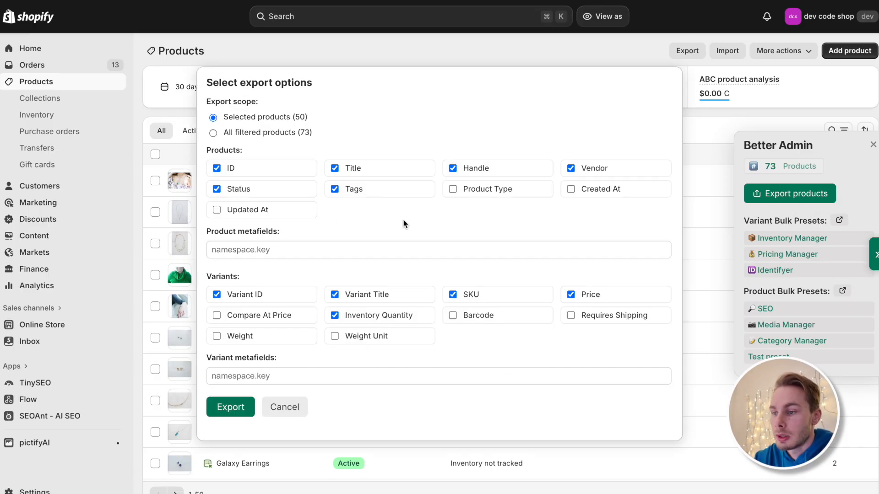
pyautogui.click(213, 133)
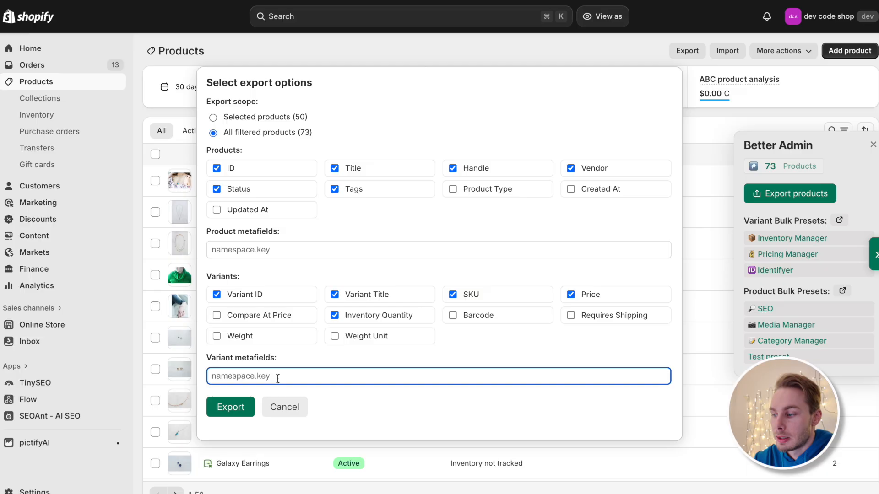
pyautogui.moveTo(587, 104)
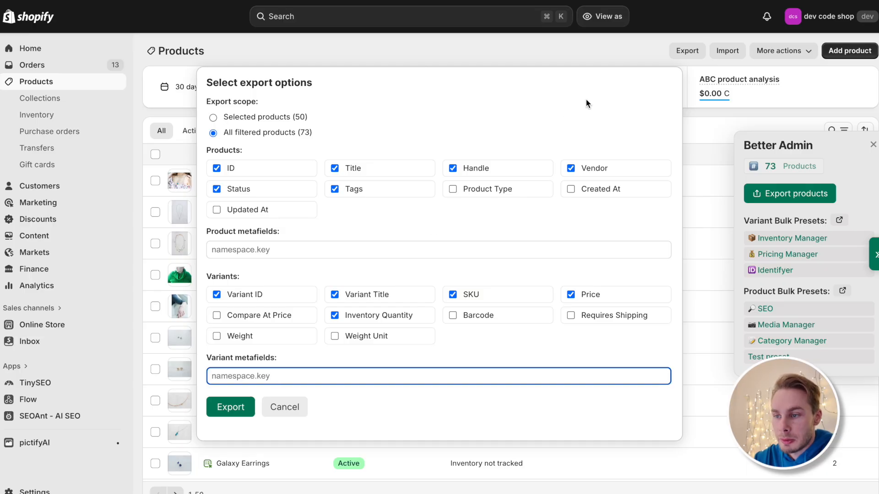
pyautogui.moveTo(514, 58)
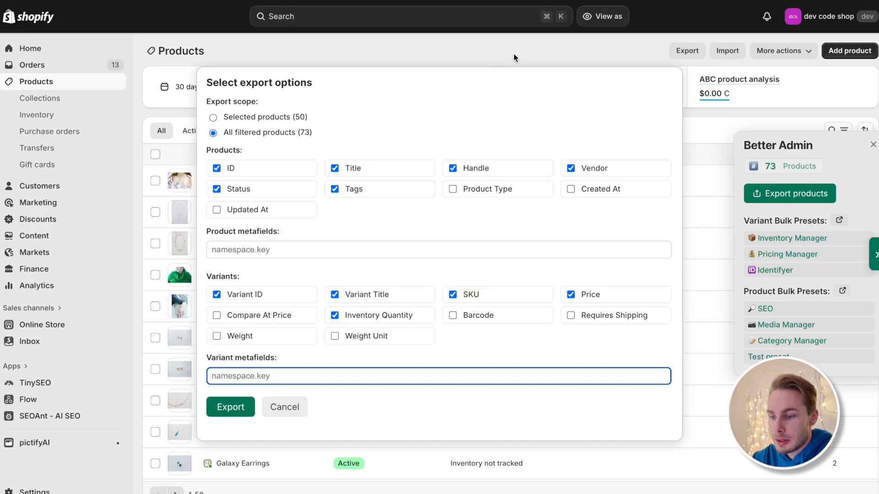
pyautogui.click(284, 407)
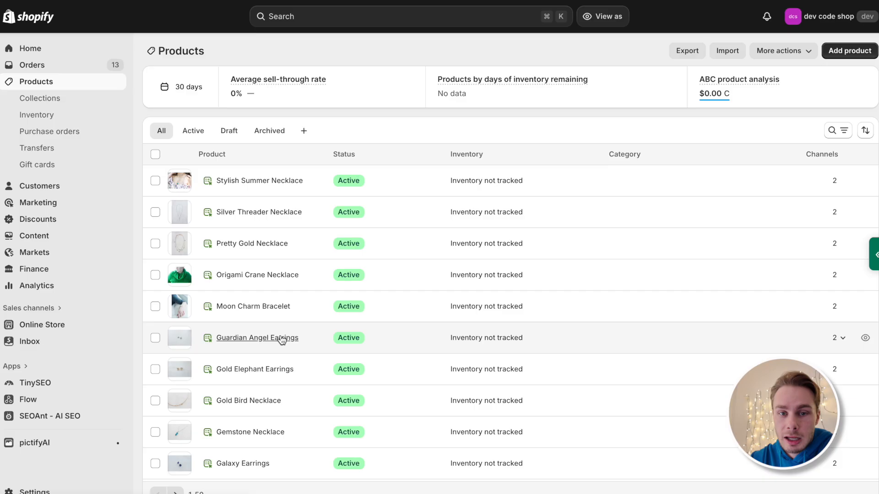